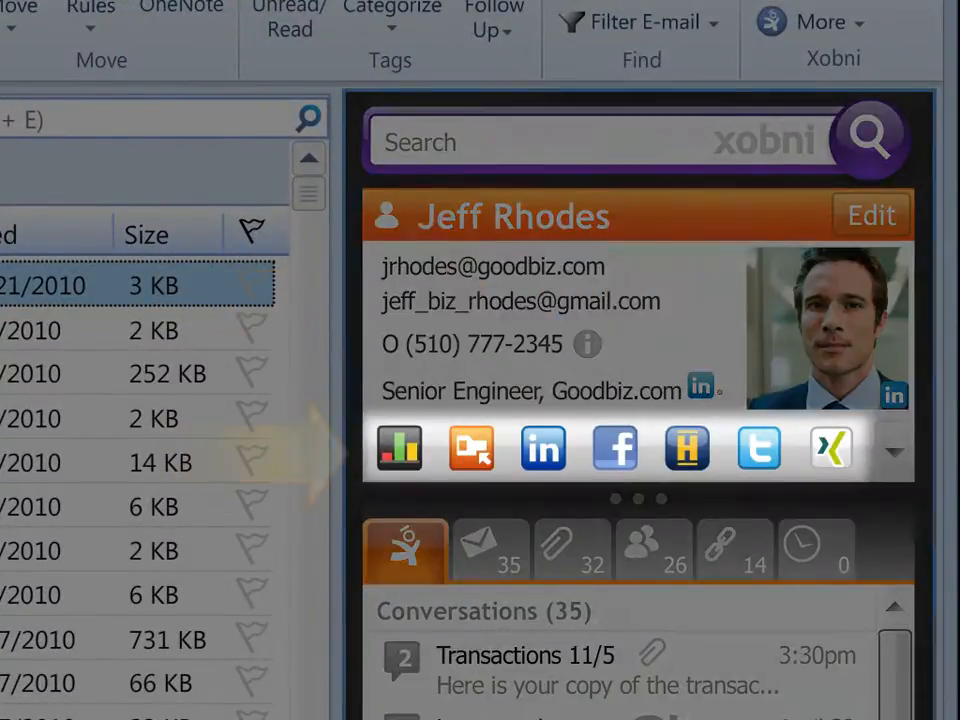
scroll(down, 3)
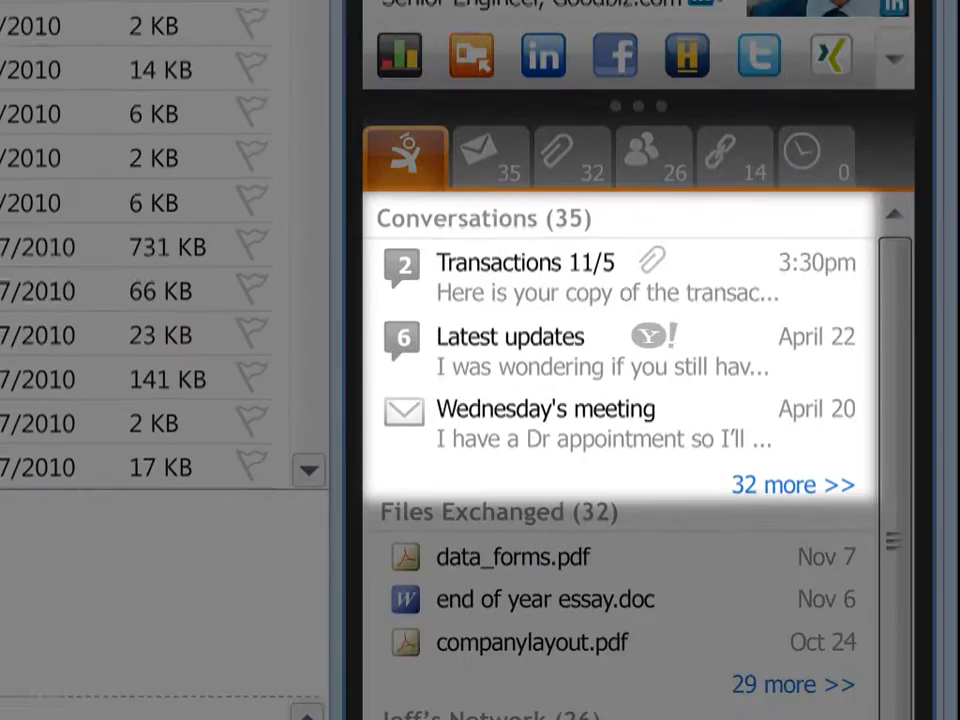
scroll(down, 3)
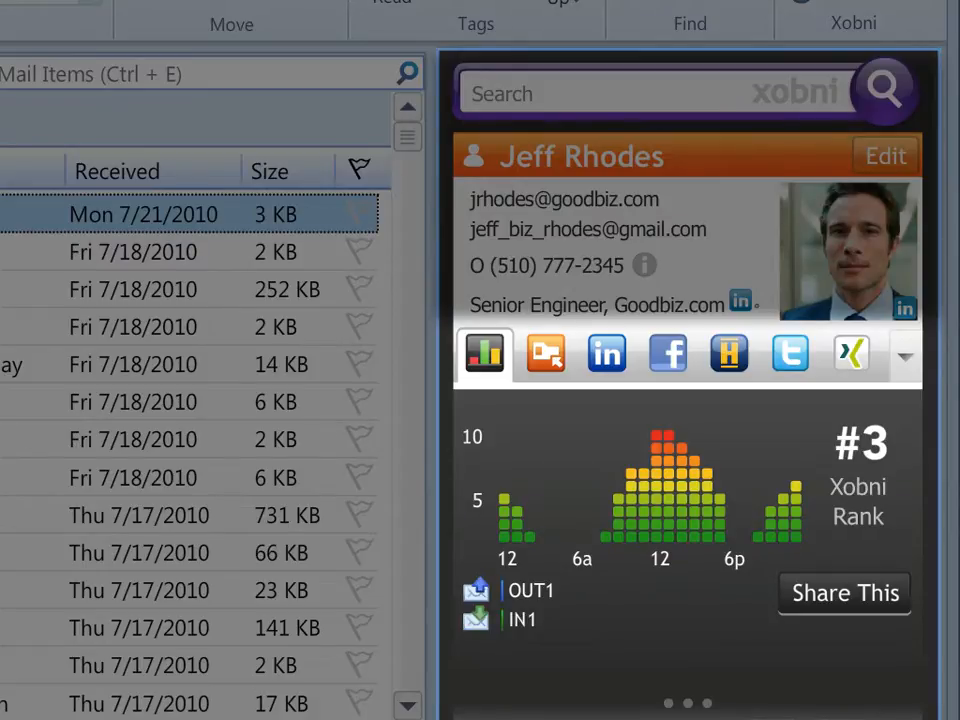
click(546, 354)
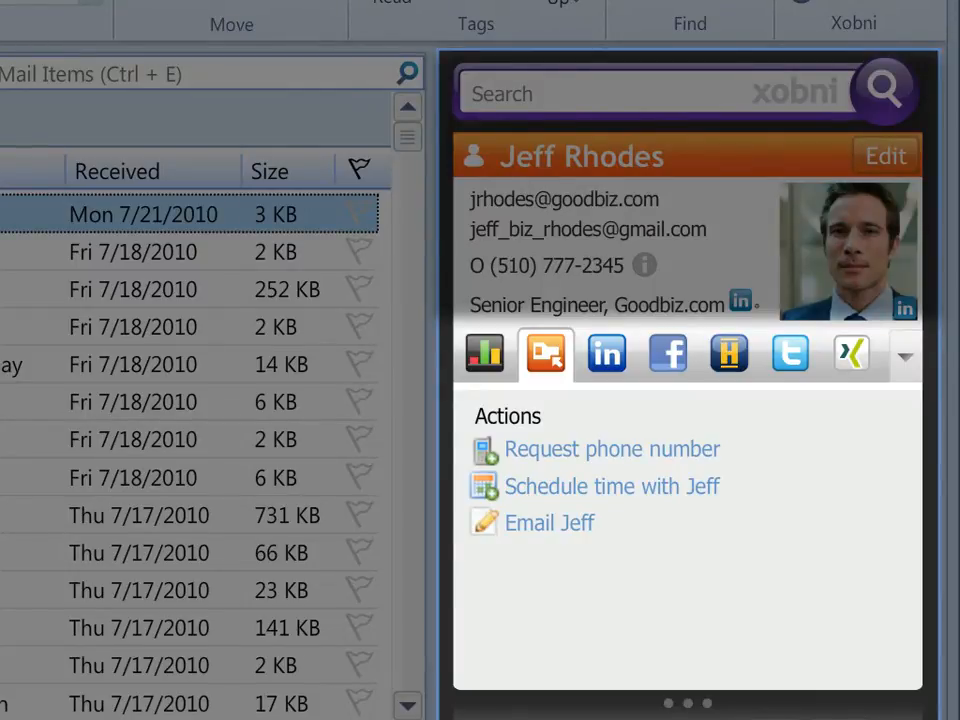
click(606, 352)
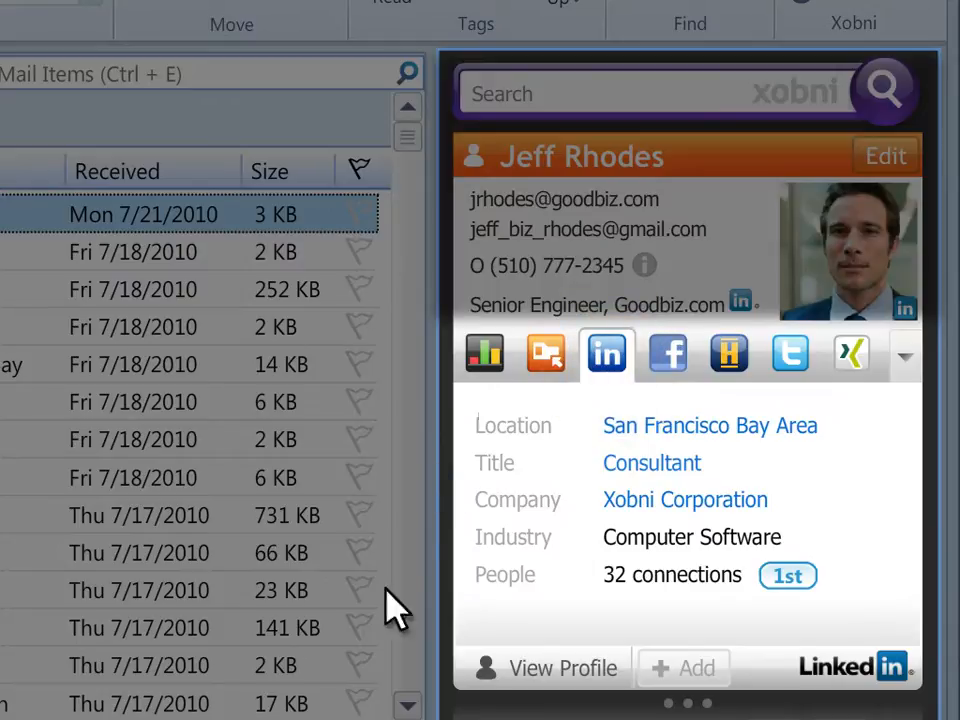
click(668, 352)
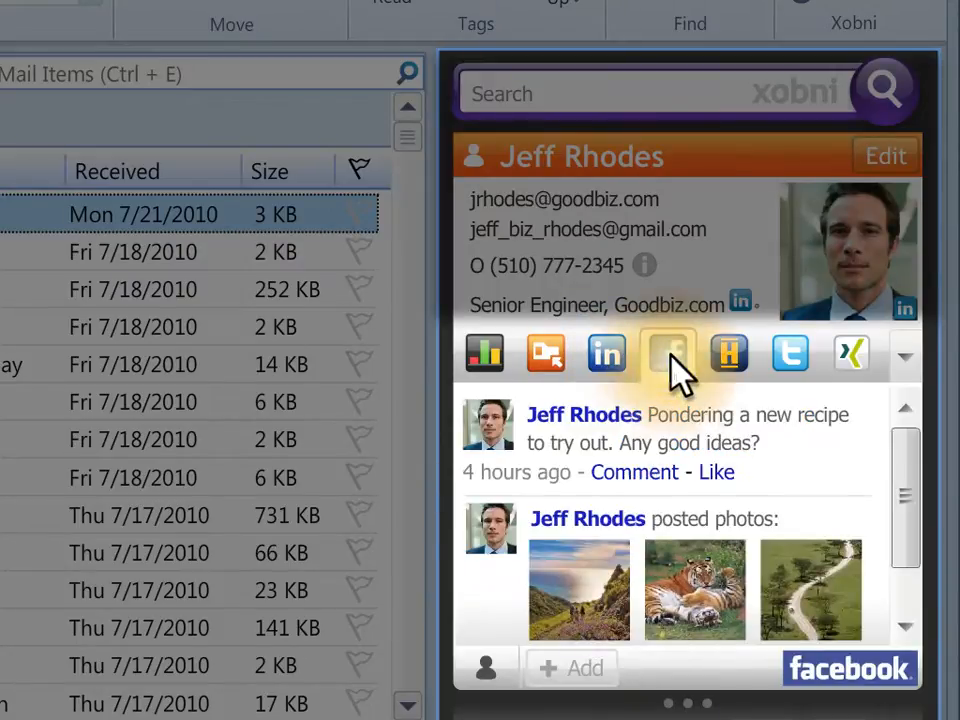
click(668, 354)
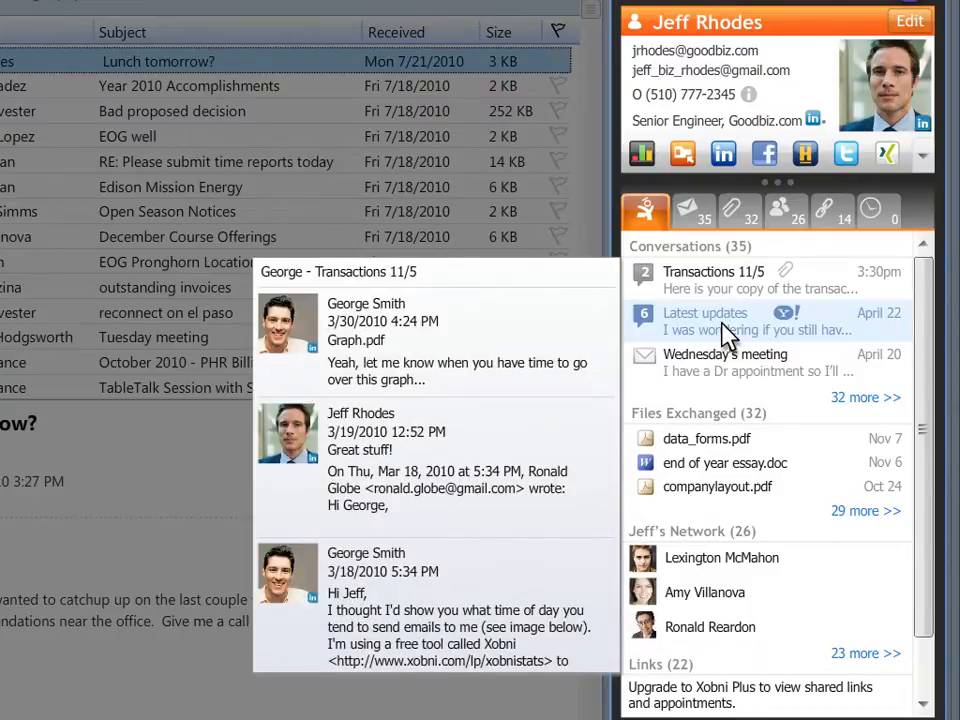
click(704, 312)
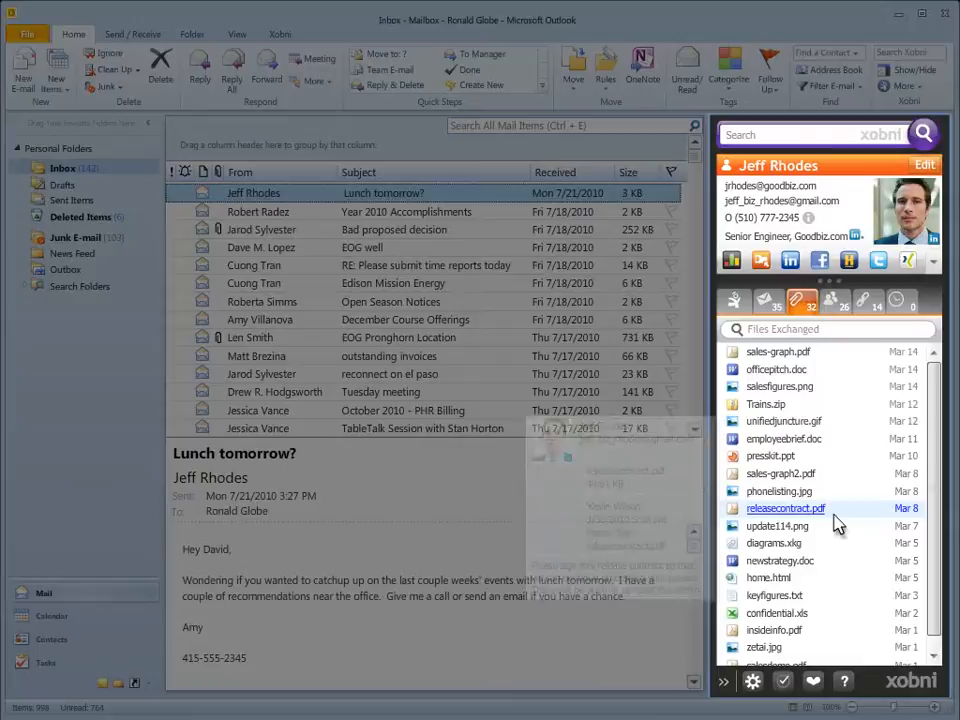
right_click(784, 508)
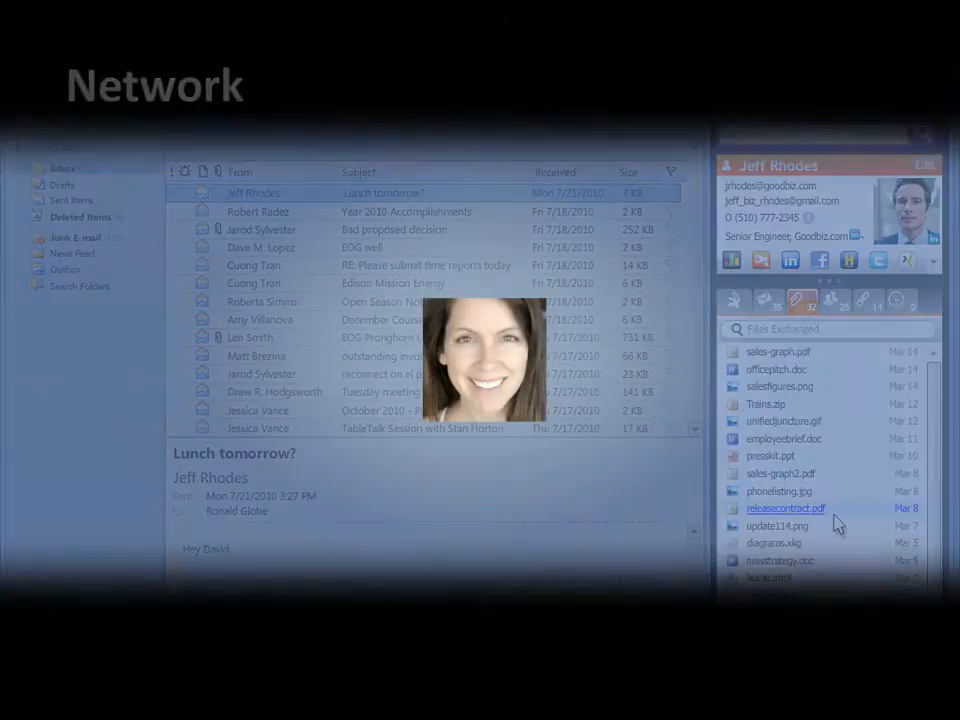
click(690, 88)
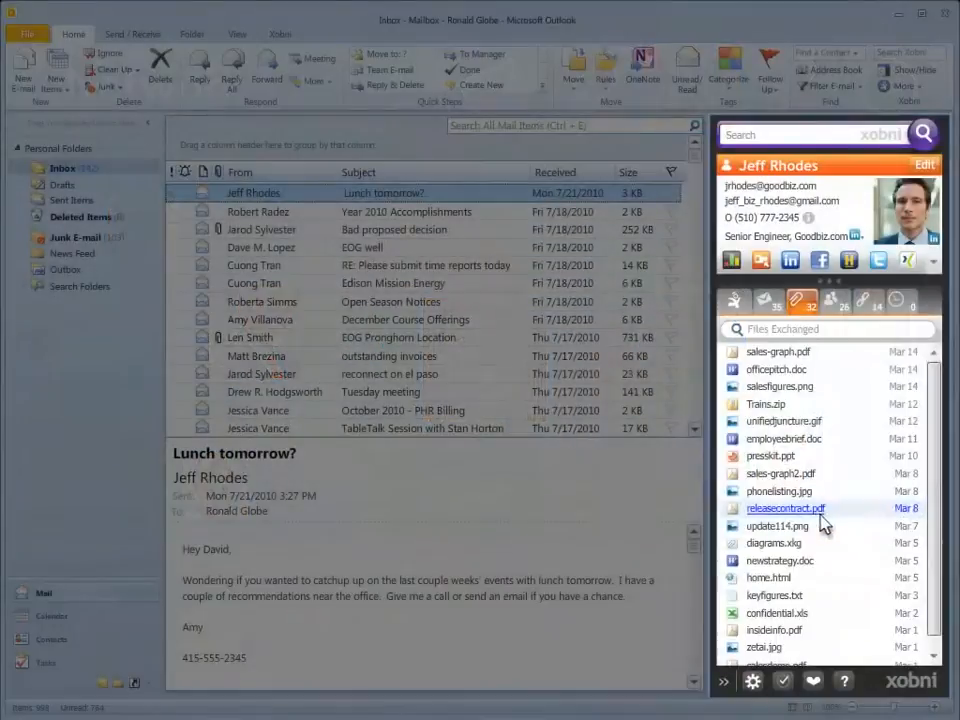
click(836, 300)
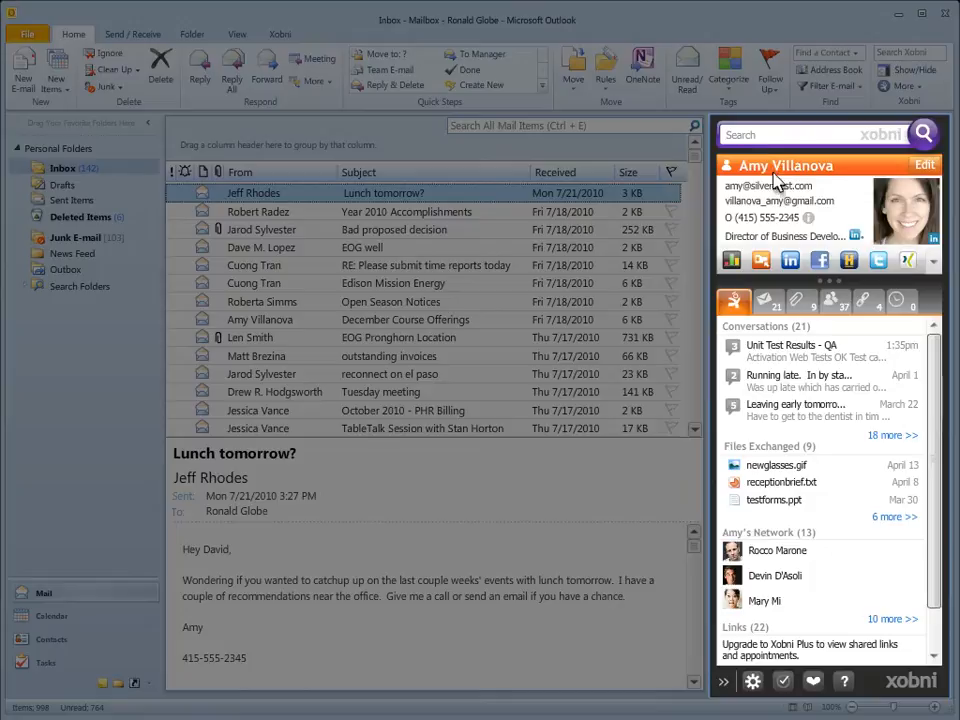
- Search the mailbox for 'gra', then 'geo', and review the matching people, messages and files
text(gra)
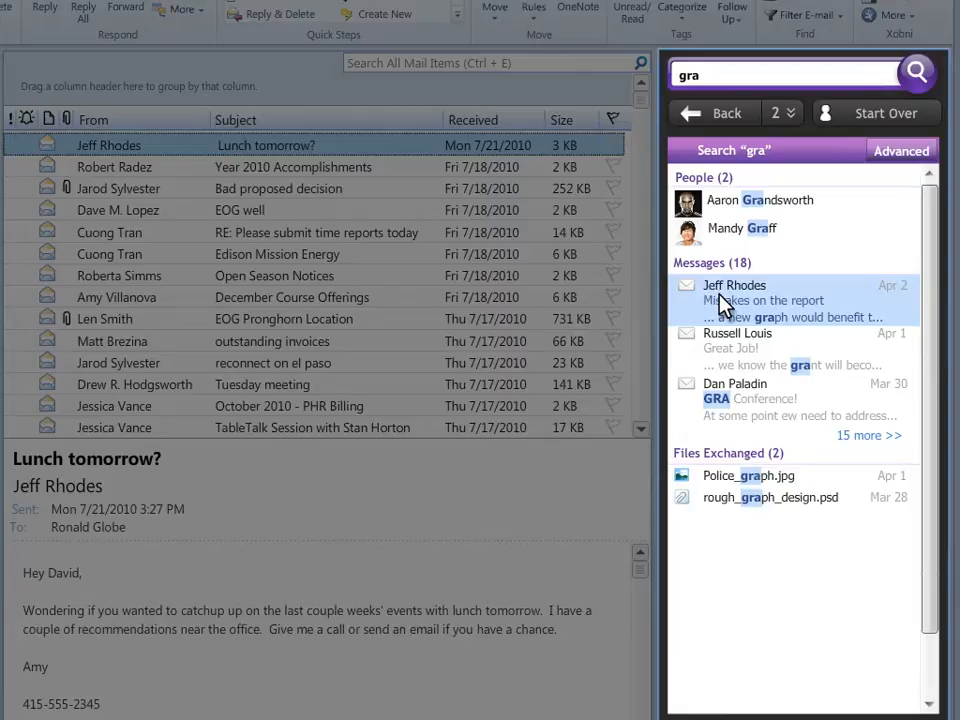
text(geo)
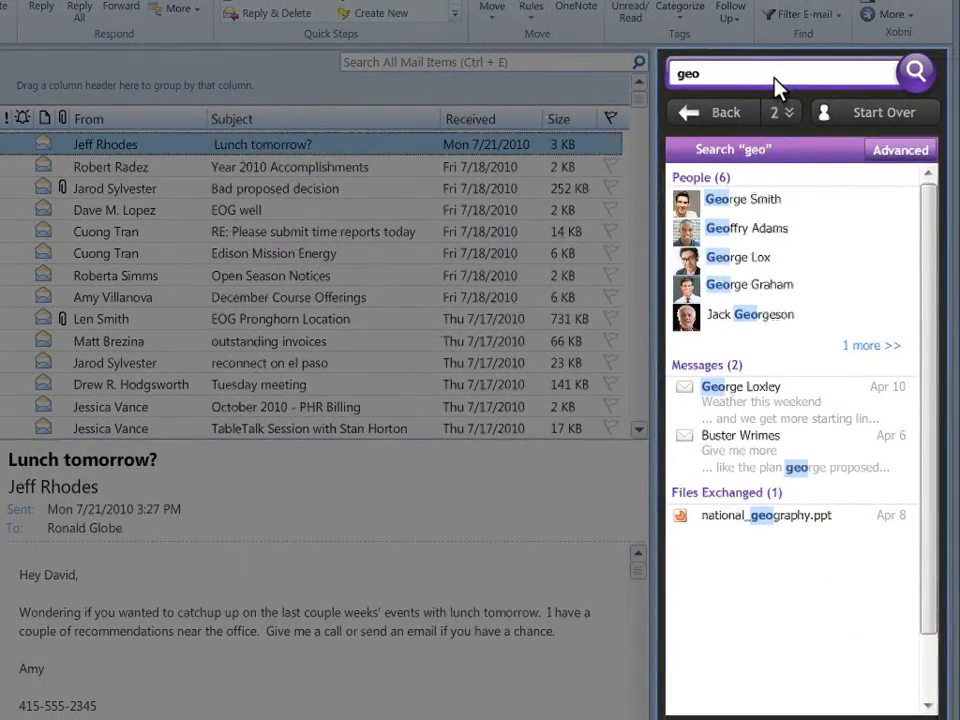
click(742, 200)
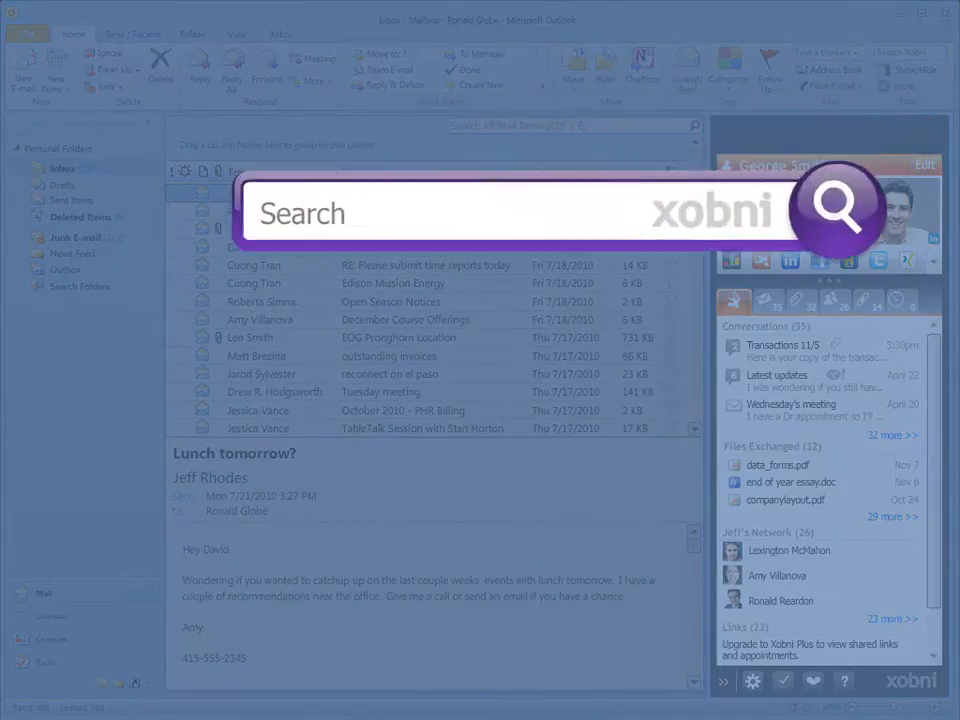
text(init)
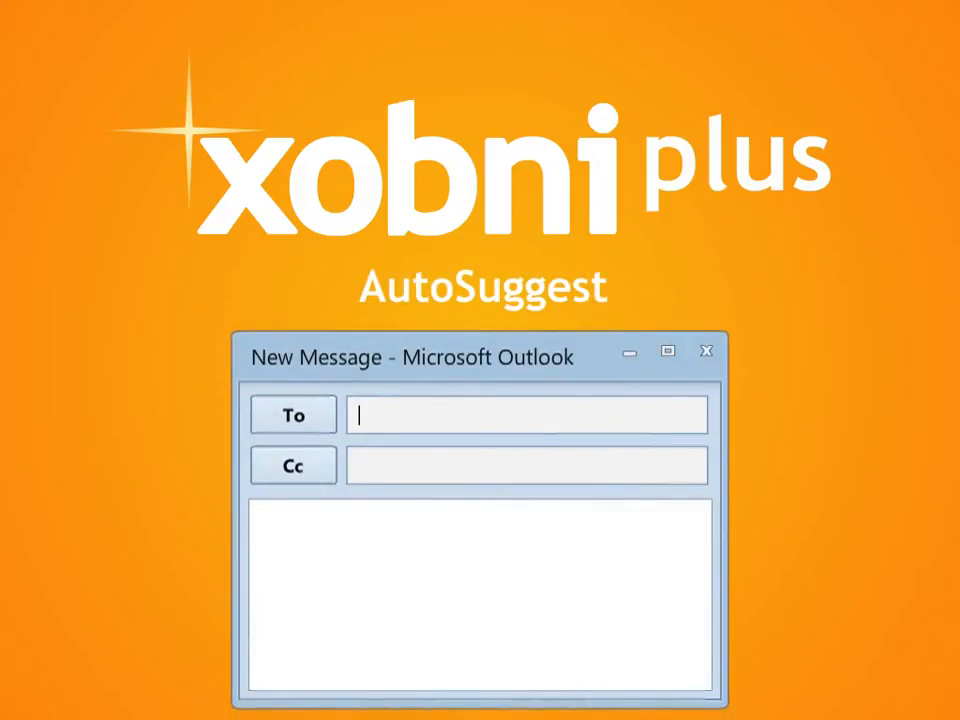
text(amy)
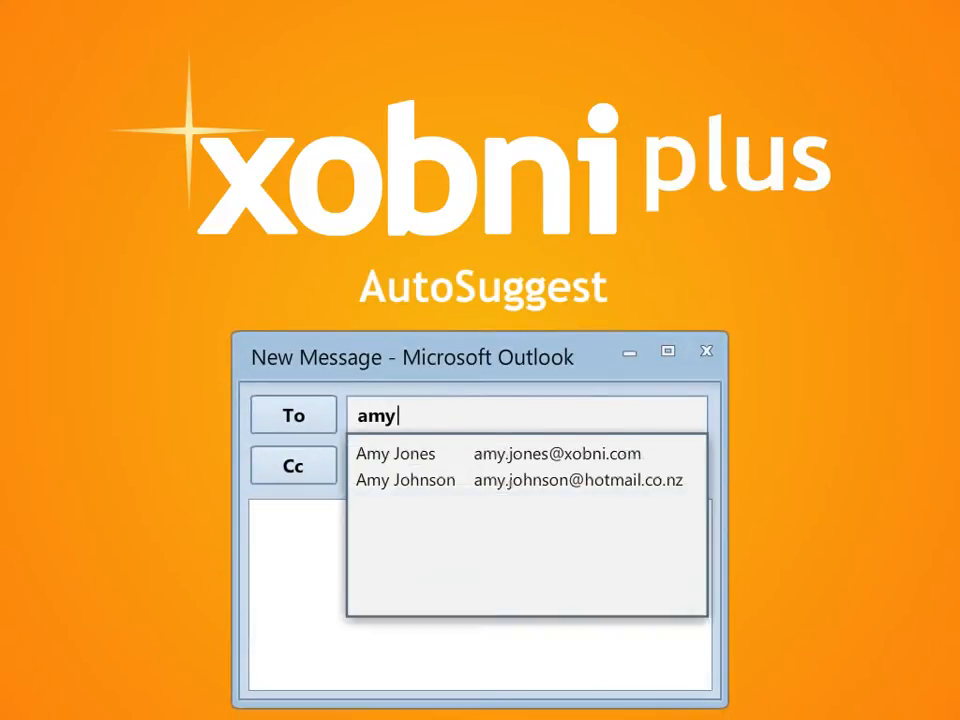